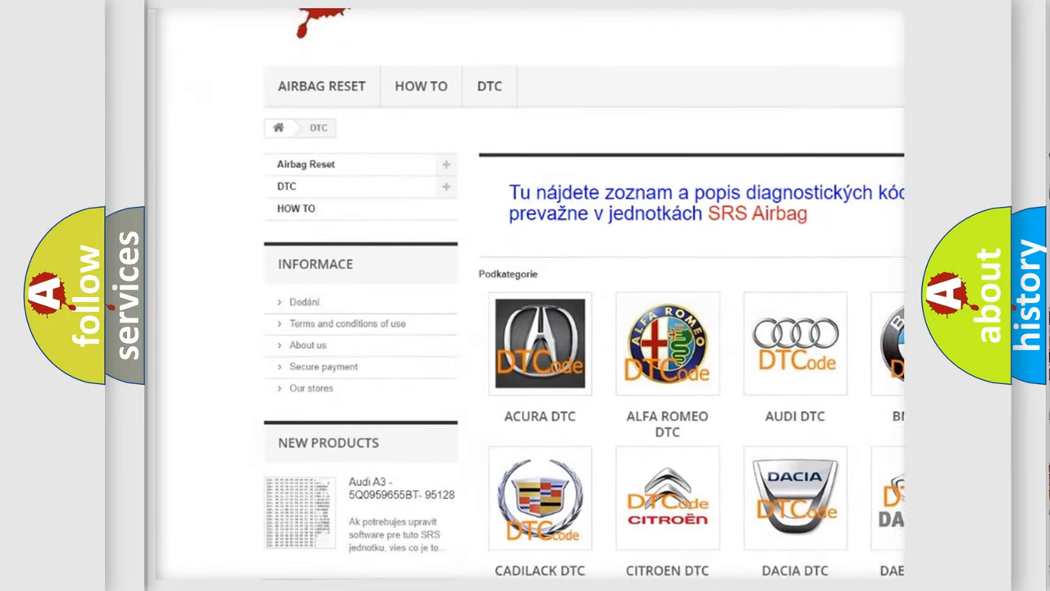
scroll("down", 3)
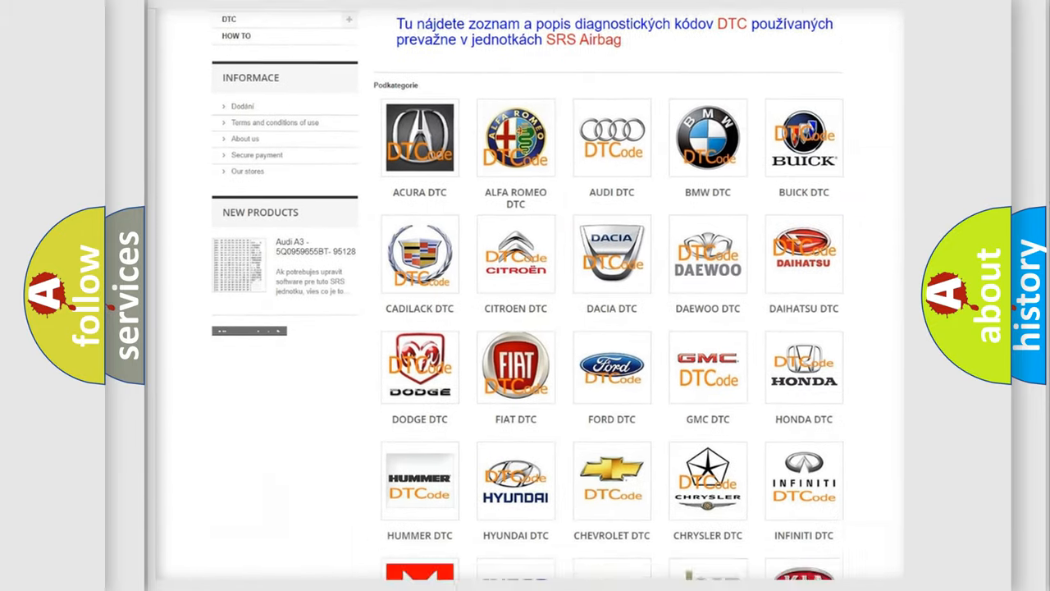
scroll("down", 3)
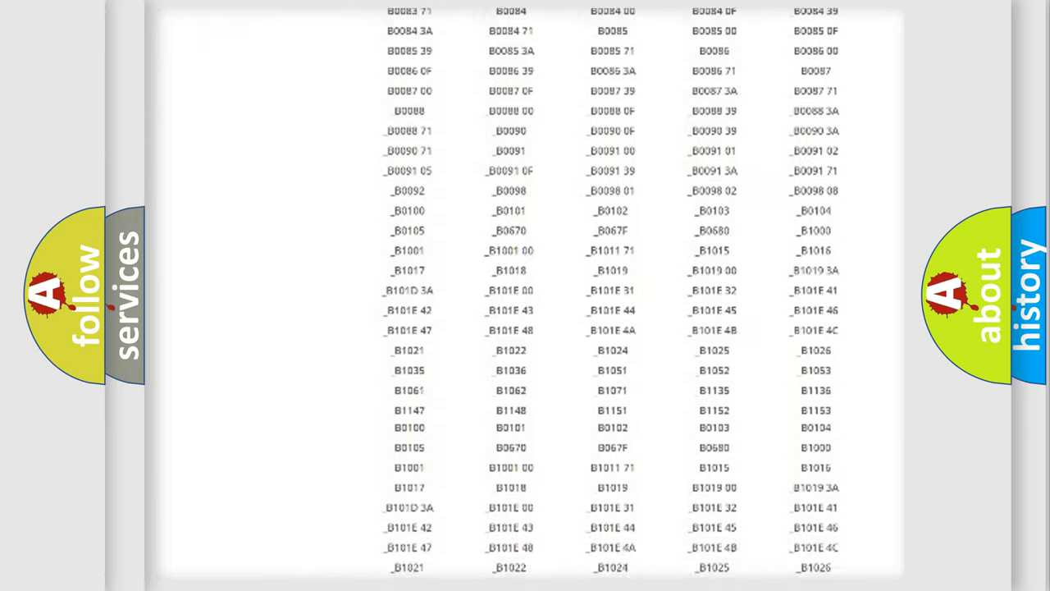
scroll("down", 3)
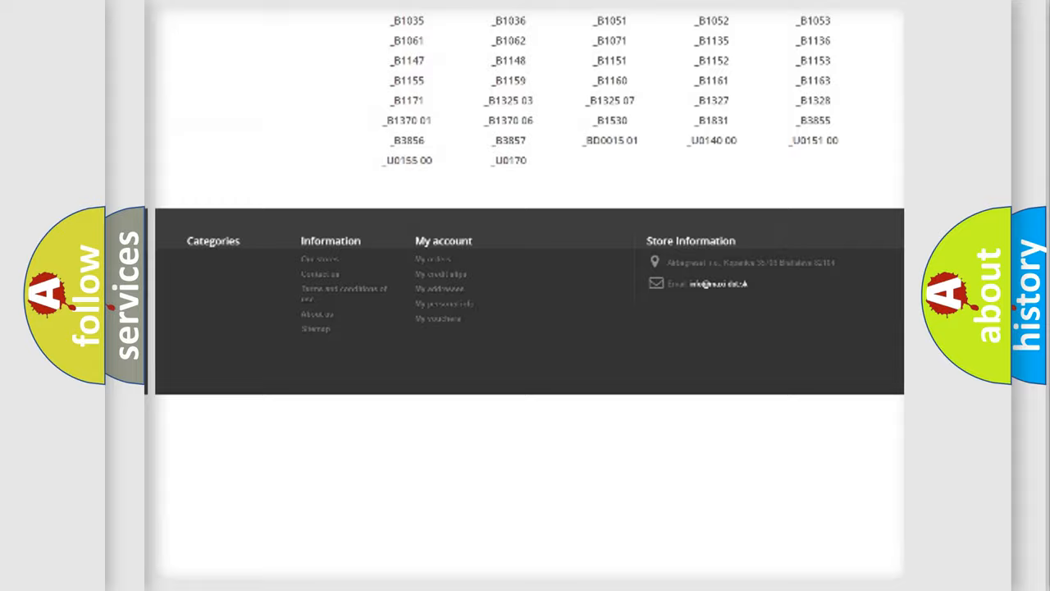
scroll("up", 3)
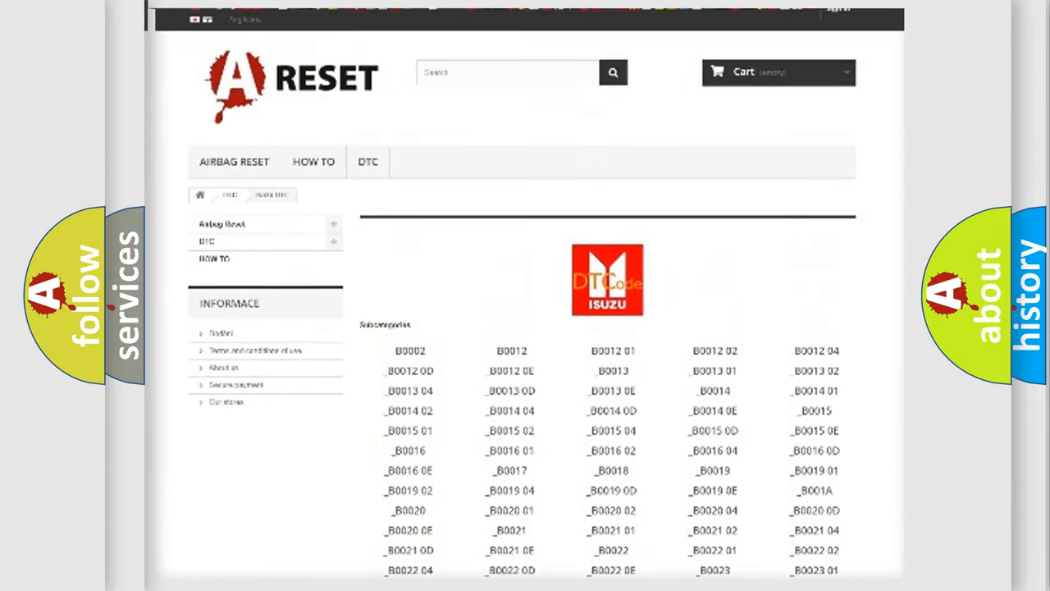